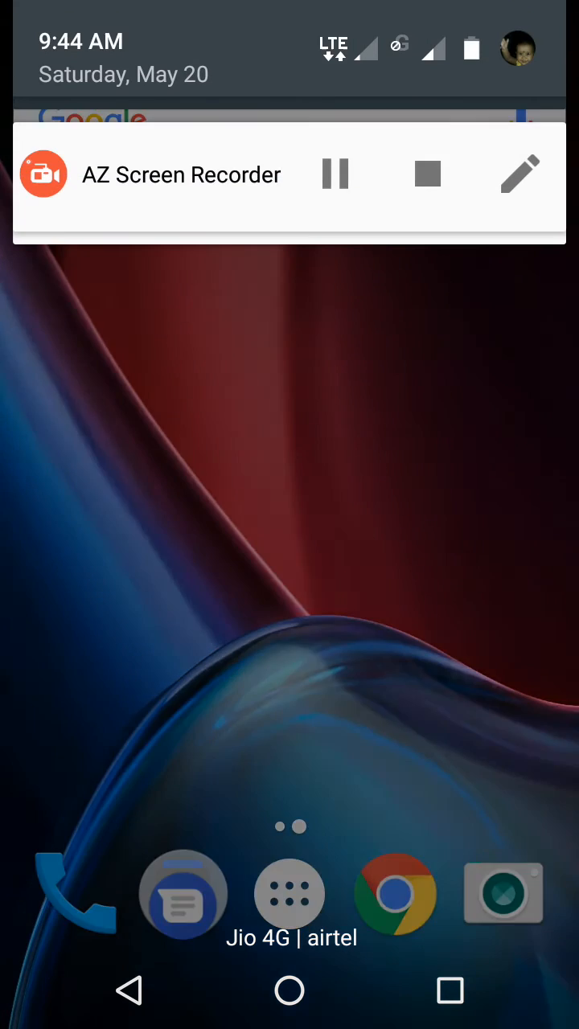
Scroll the launcher's app list and launch the Settings app
scroll("down", 3)
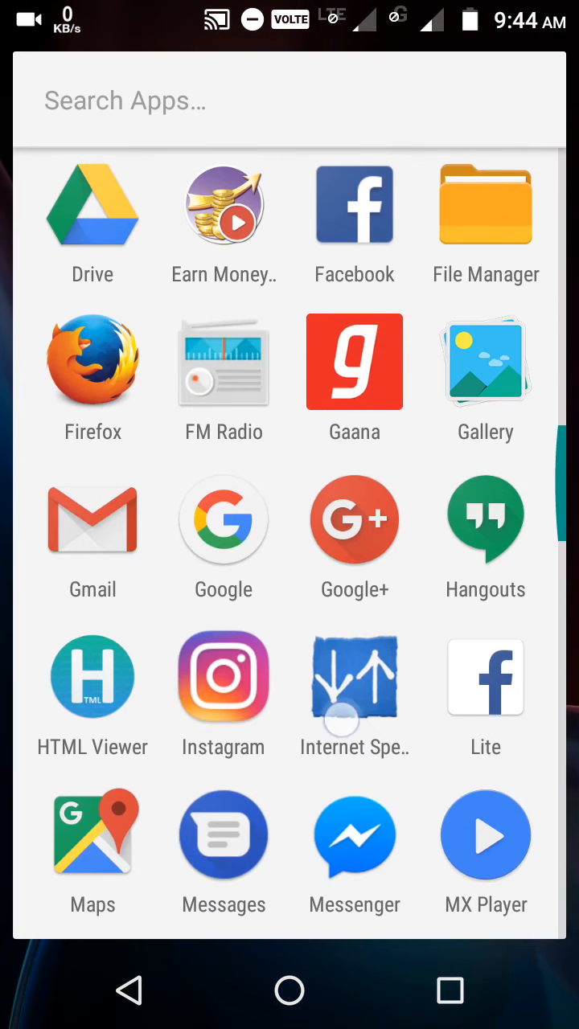
scroll("down", 3)
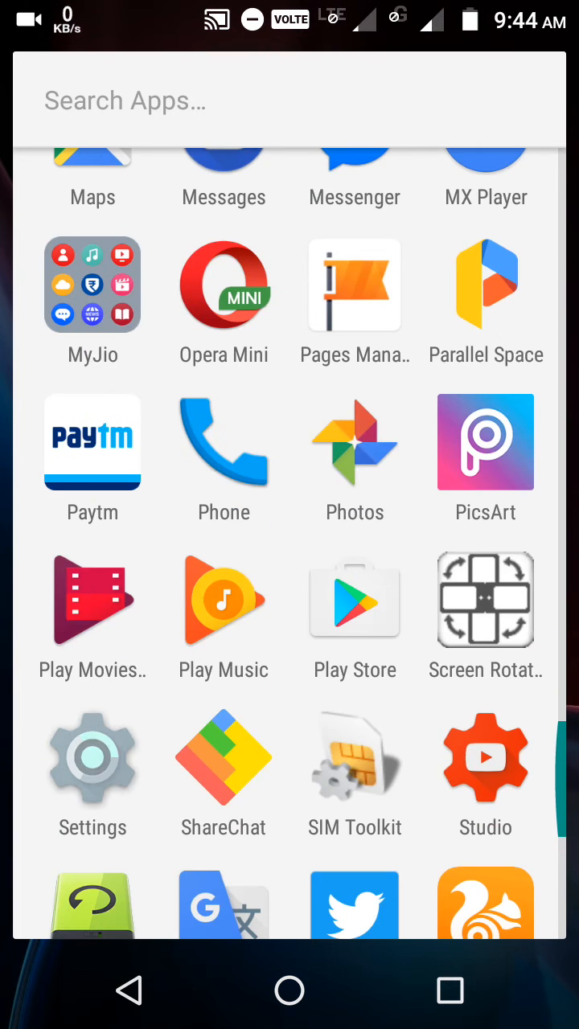
left_click(92, 760)
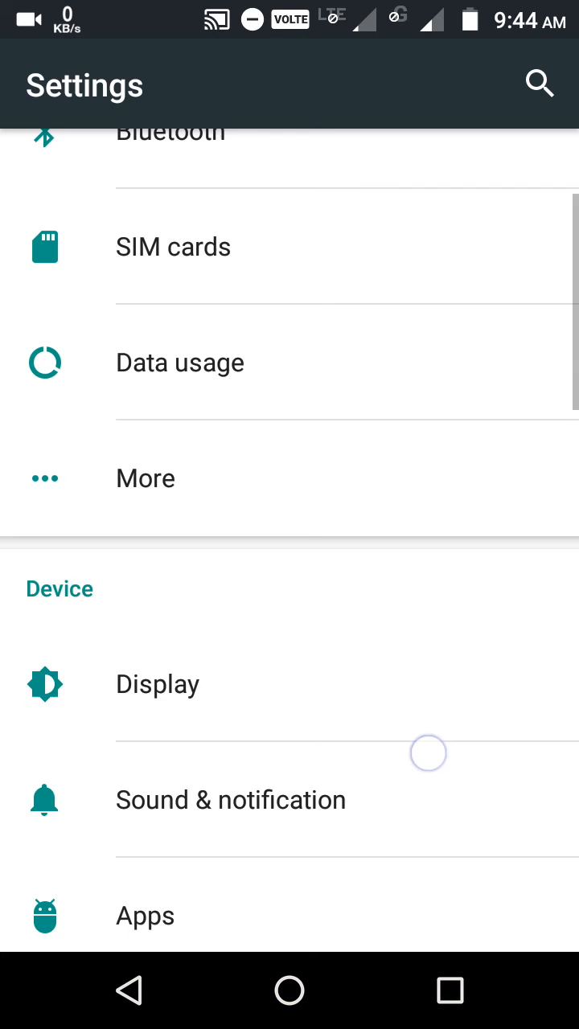
Go to Apps and select Google Play Store from the All apps list
left_click(144, 915)
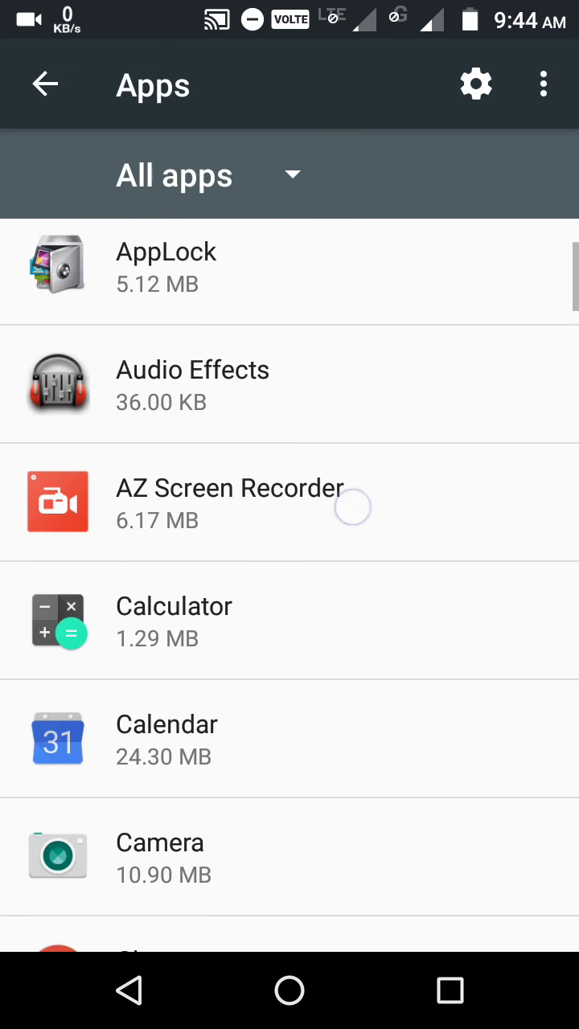
scroll("down", 3)
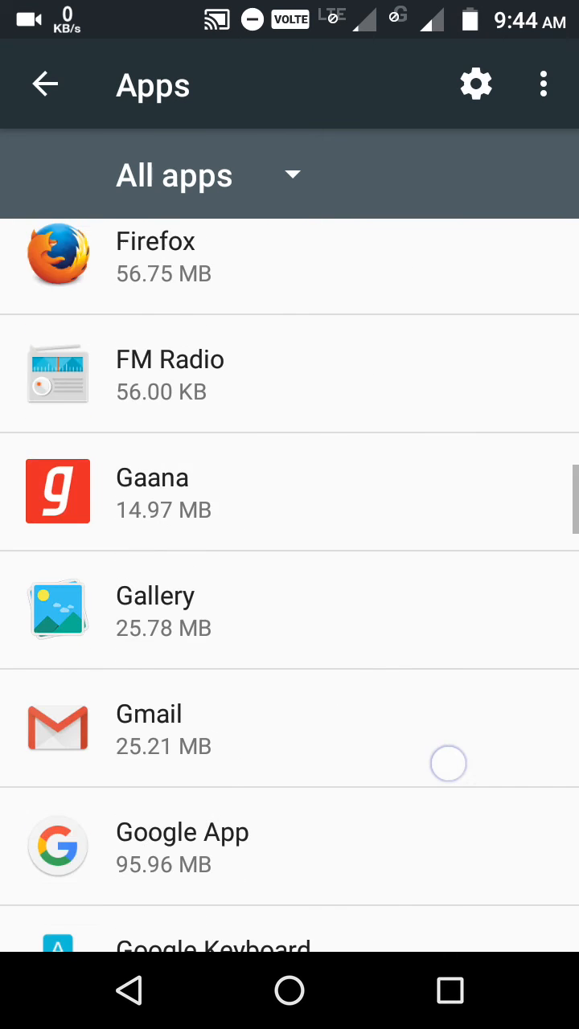
scroll("down", 3)
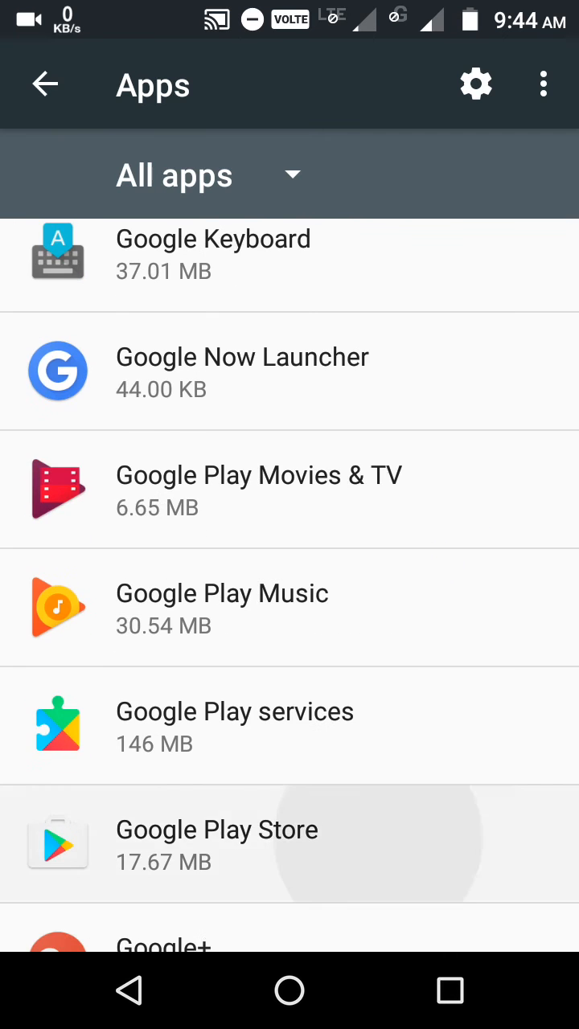
left_click(217, 844)
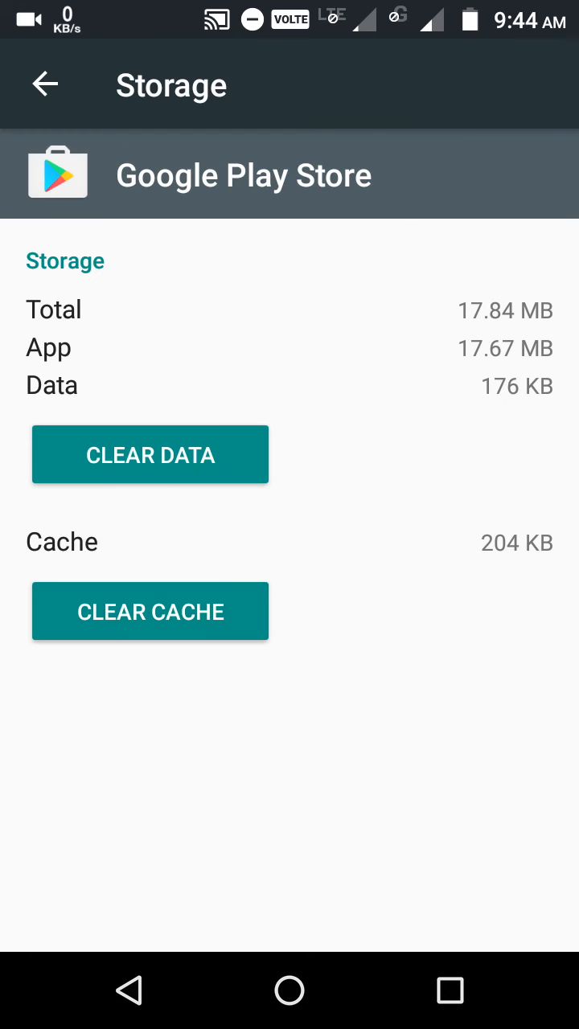
Clear Google Play Store's data, confirm with OK, and return to App info
left_click(150, 454)
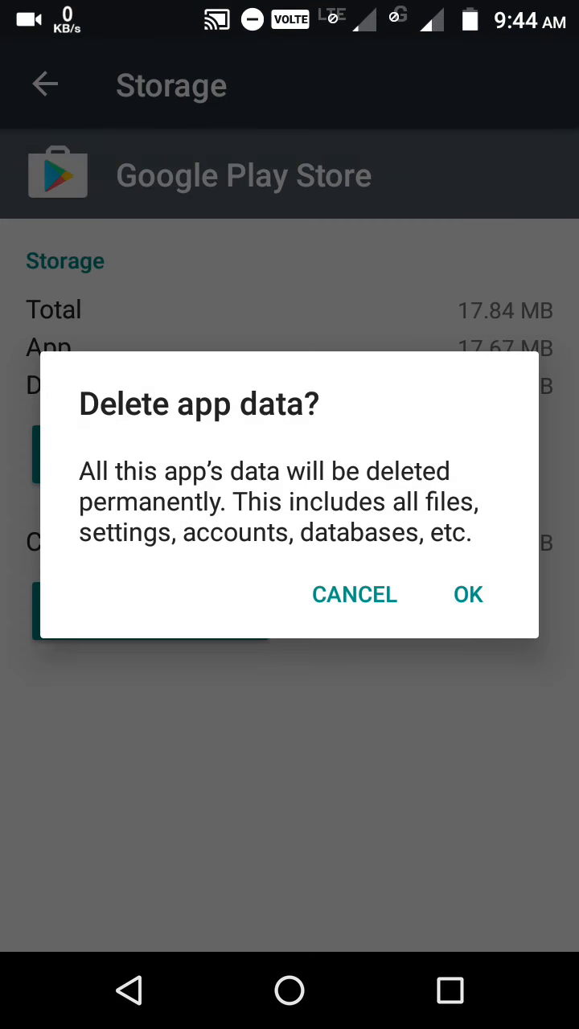
left_click(467, 594)
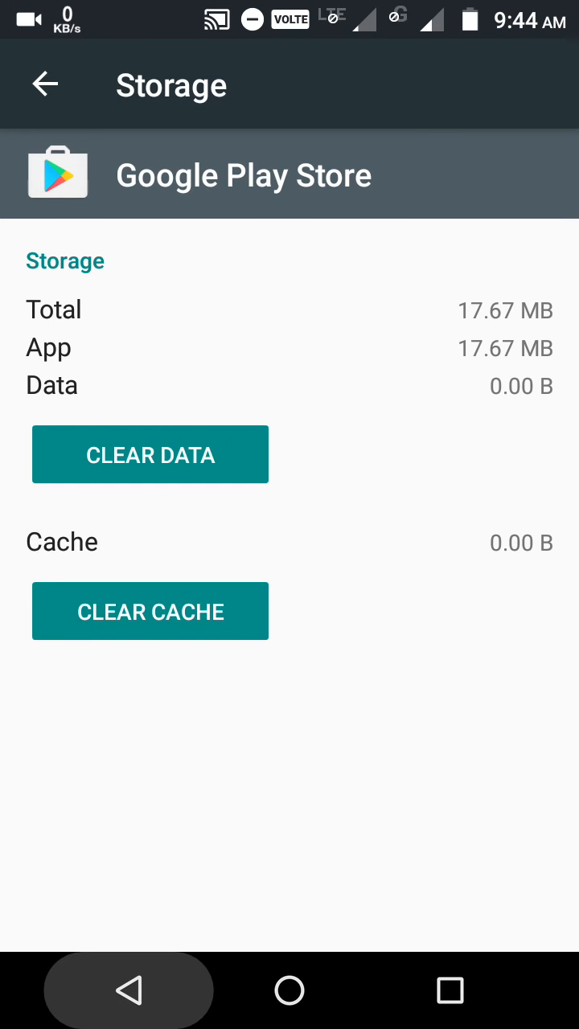
left_click(45, 84)
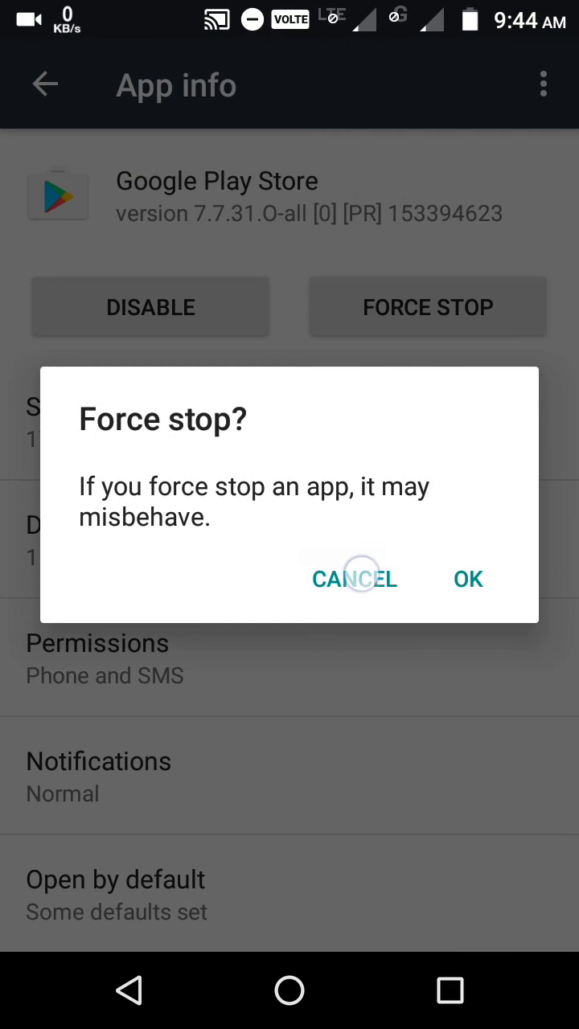
Cancel the Force stop? dialog for Google Play Store
left_click(355, 579)
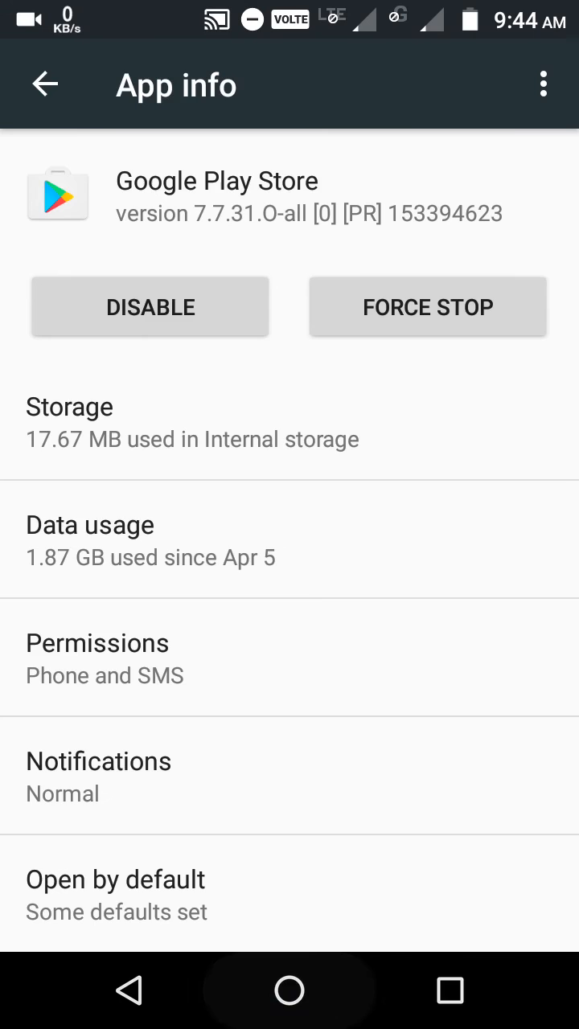